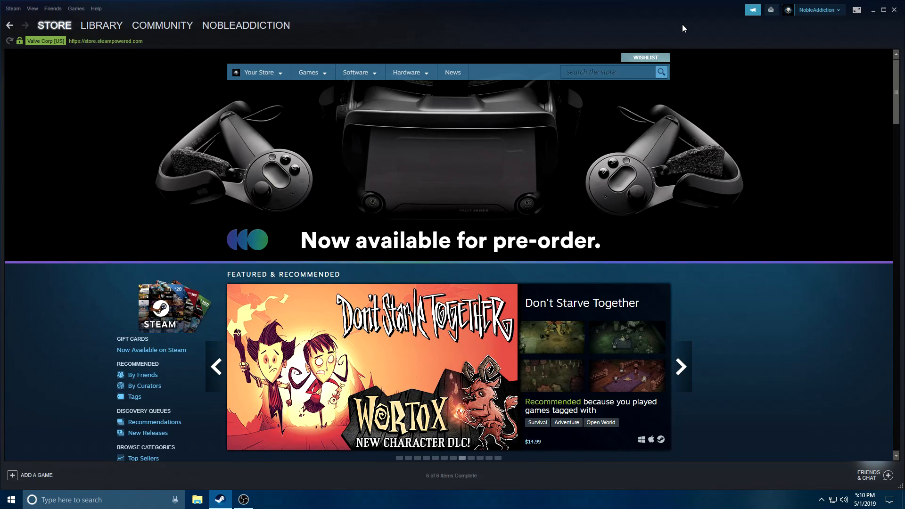
# - From the account dropdown, view the profile and start editing it via Edit Profile
pyautogui.click(681, 367)
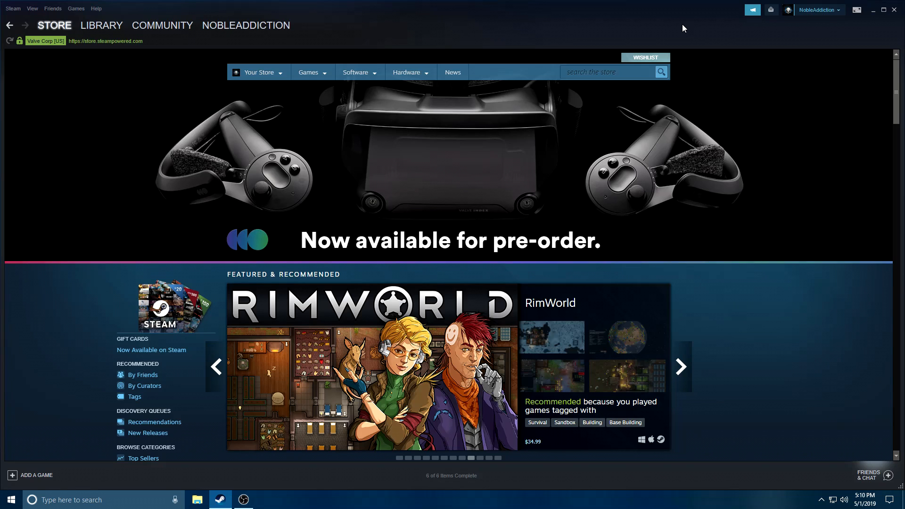
pyautogui.click(679, 366)
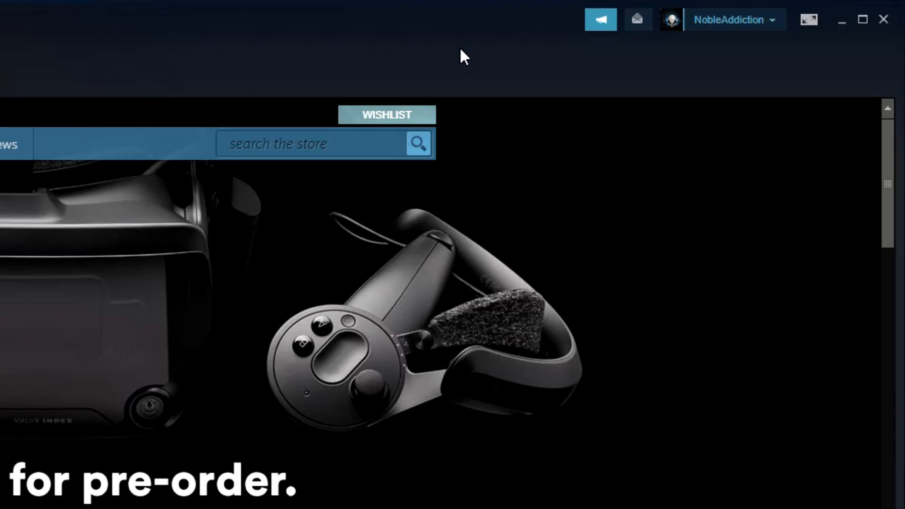
pyautogui.moveTo(712, 45)
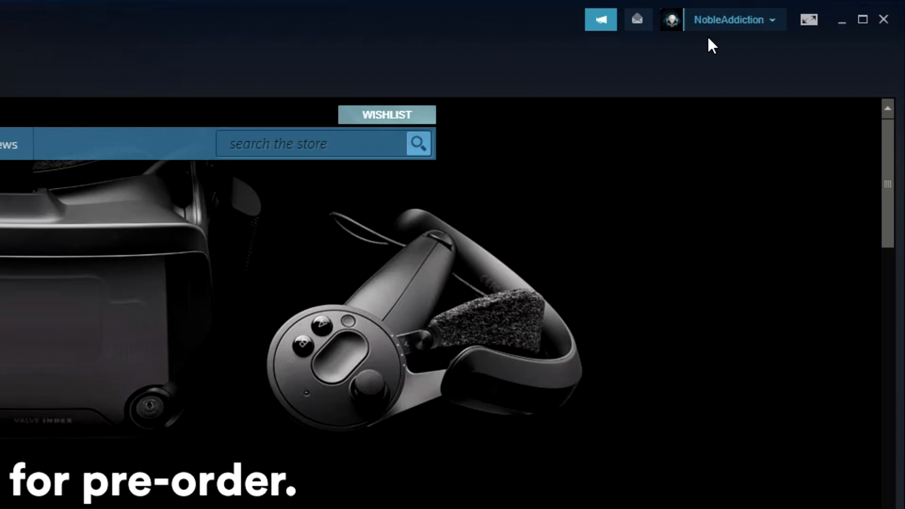
pyautogui.moveTo(772, 30)
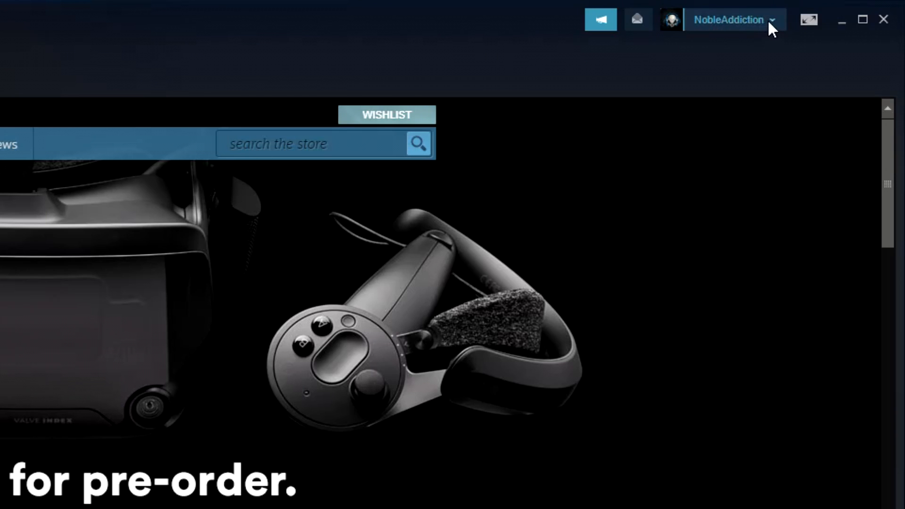
pyautogui.click(729, 19)
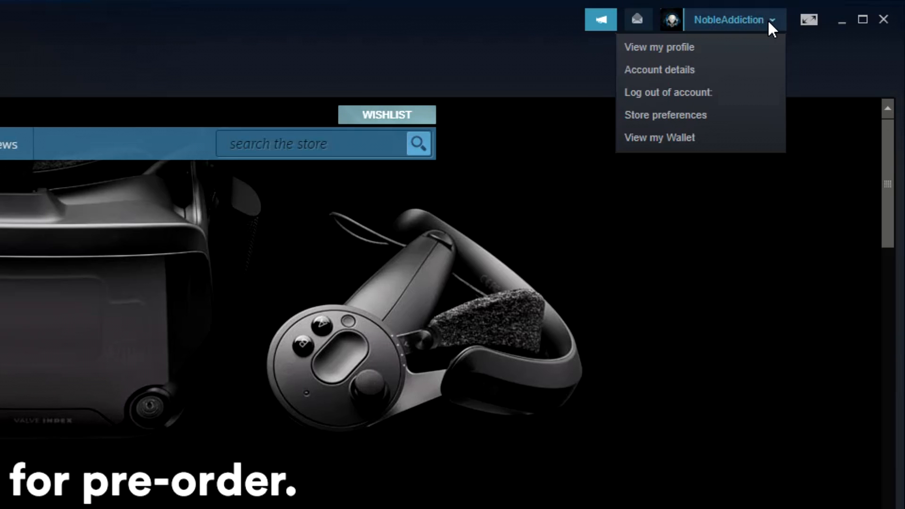
pyautogui.moveTo(659, 48)
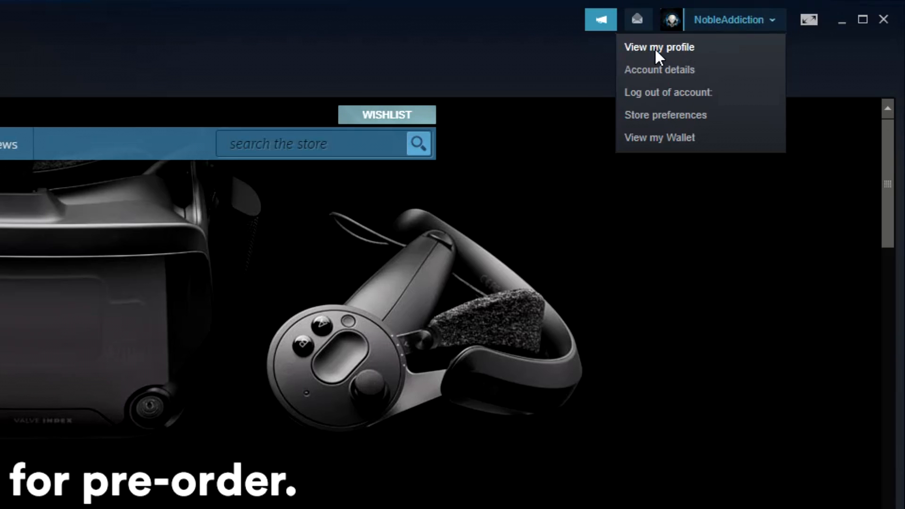
pyautogui.click(659, 48)
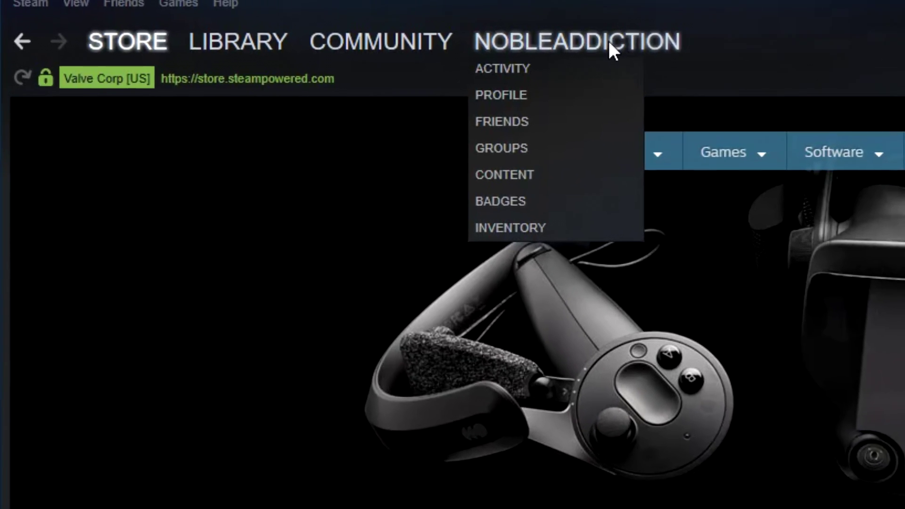
pyautogui.click(500, 94)
pyautogui.write('NobleArc')
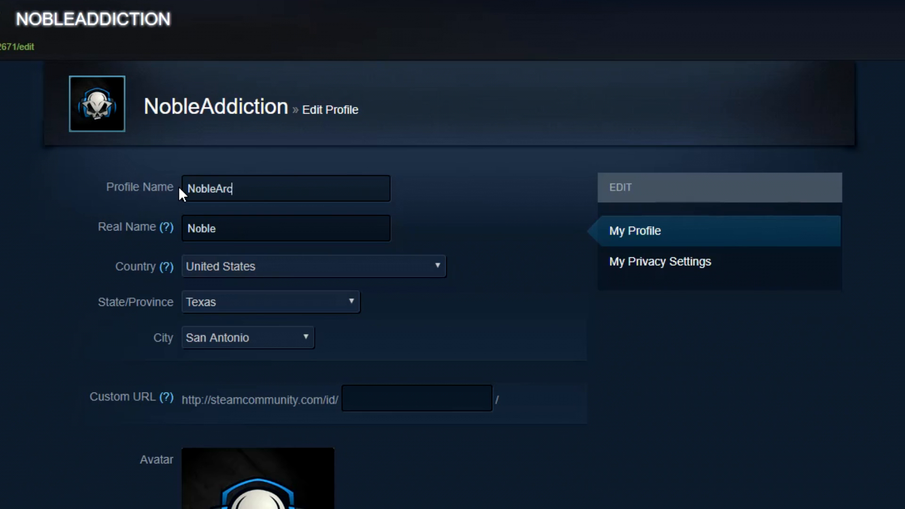
# - Enter NobleArcade as the profile name and as the custom URL
pyautogui.write('ade')
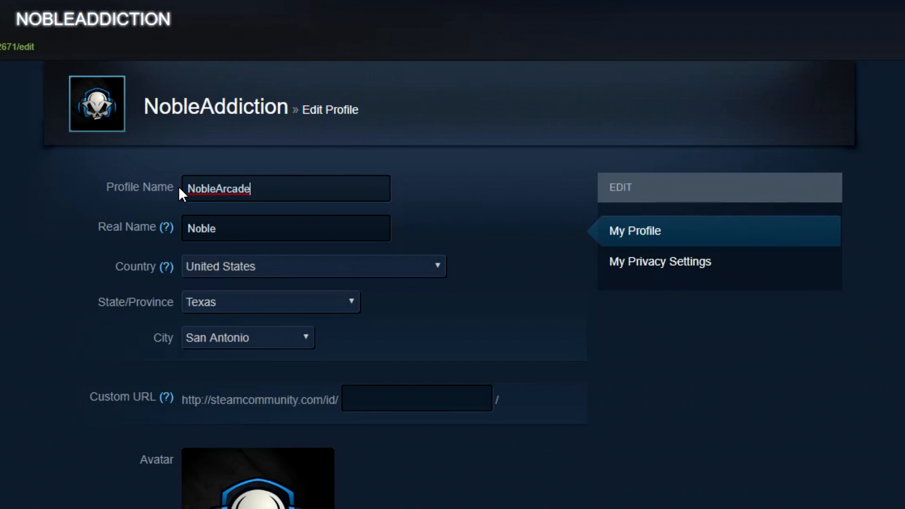
pyautogui.moveTo(138, 234)
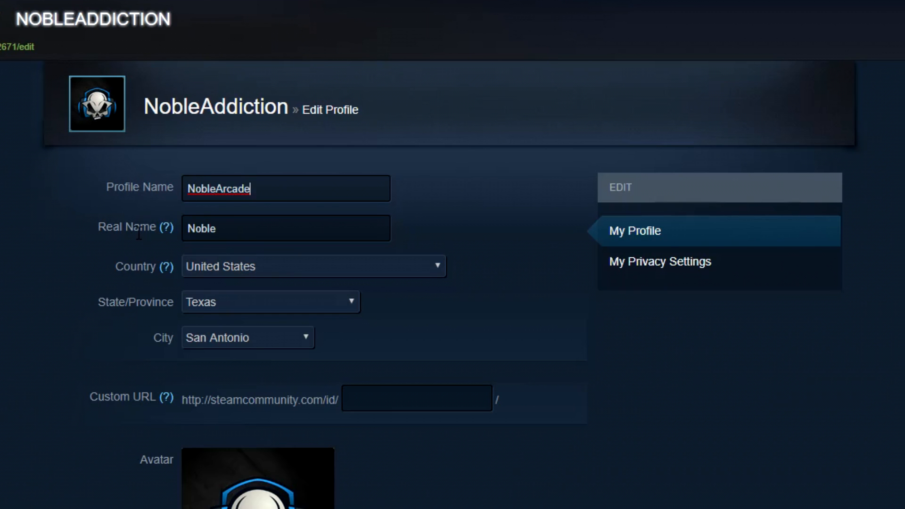
pyautogui.moveTo(182, 244)
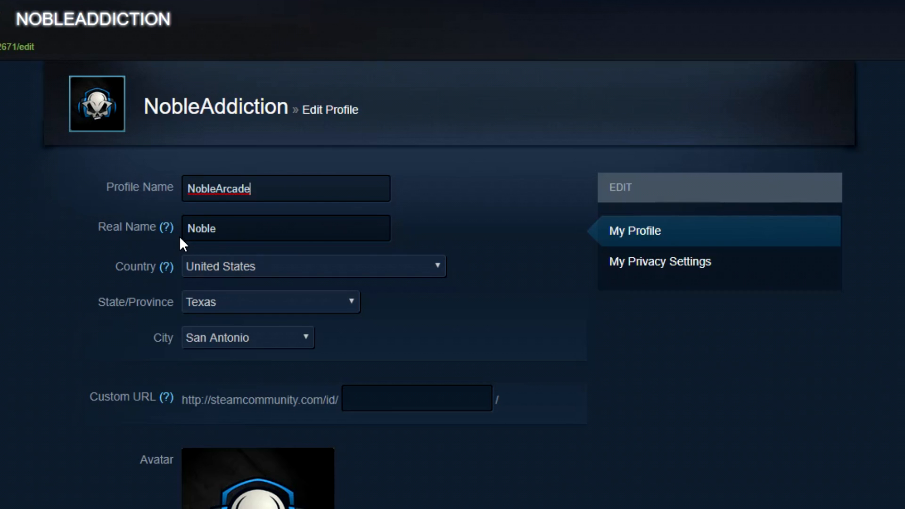
pyautogui.moveTo(140, 390)
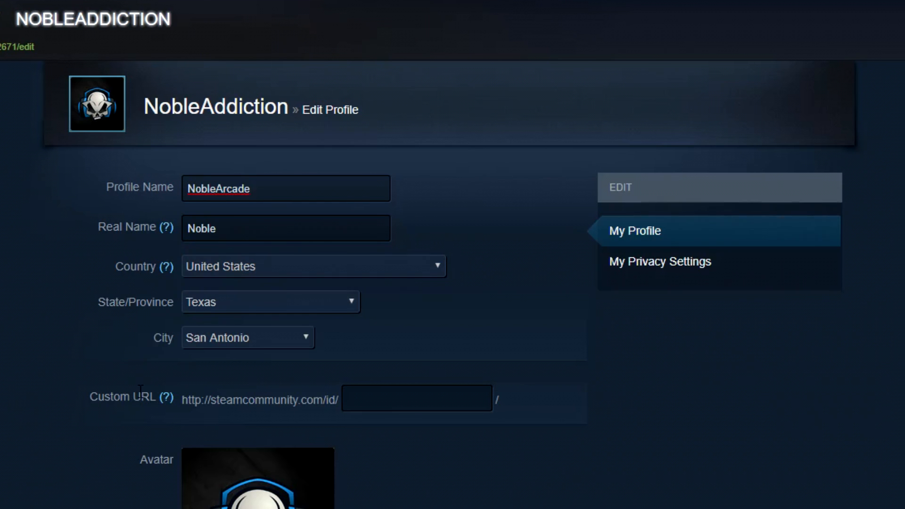
pyautogui.moveTo(153, 414)
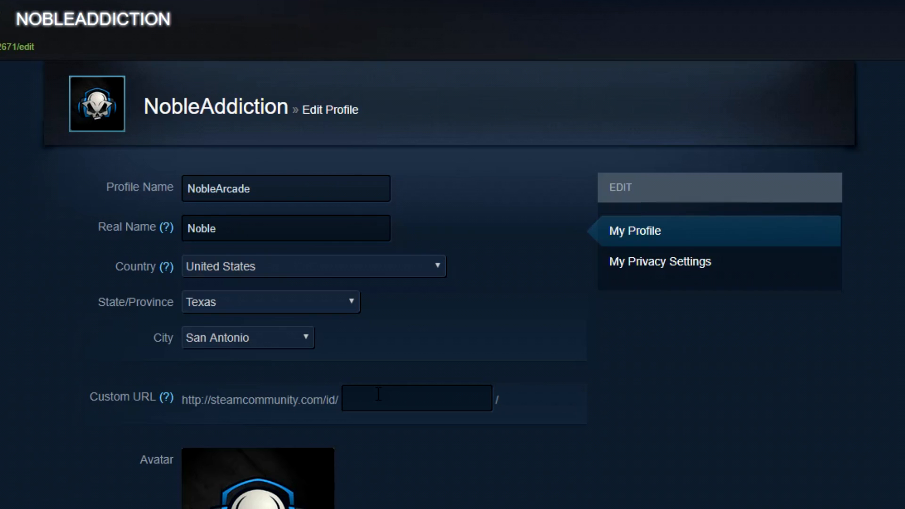
pyautogui.write('NobleArcade')
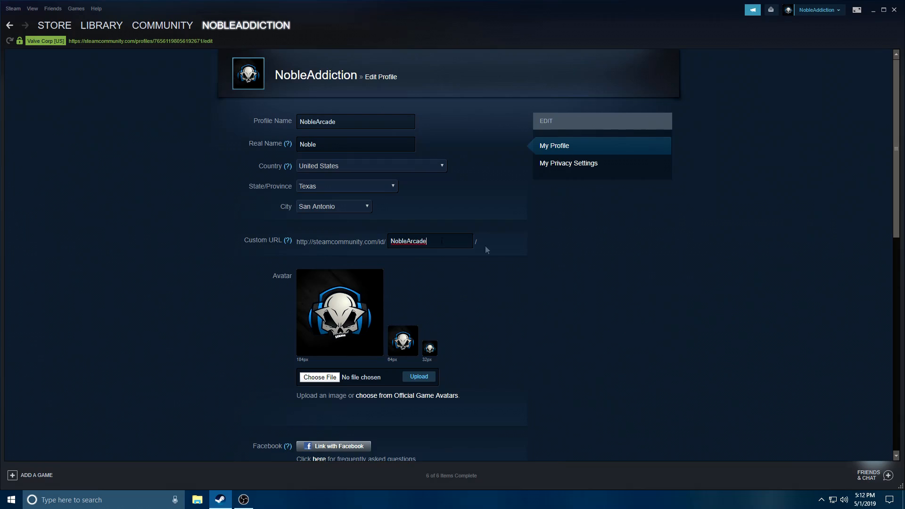
# - Scroll the Edit Profile page to reach Save Changes and confirm the NobleArcade profile
pyautogui.scroll(-3)
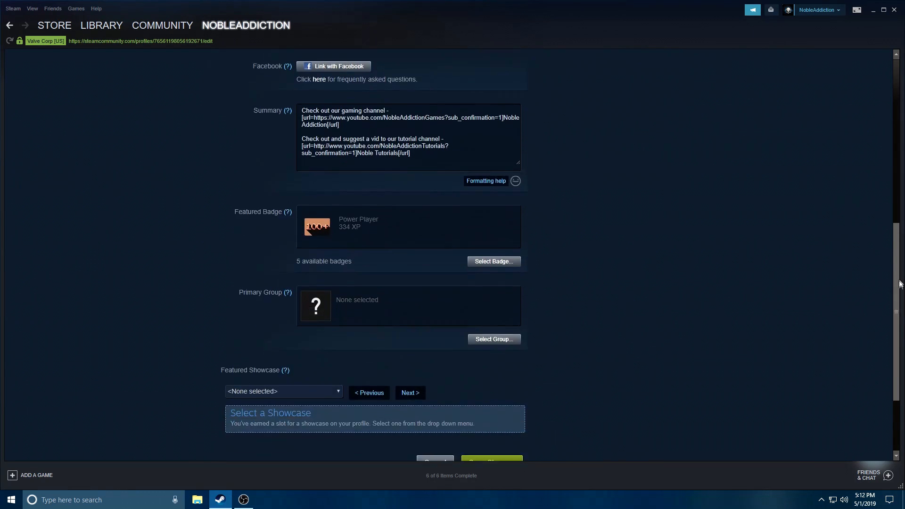
pyautogui.scroll(3)
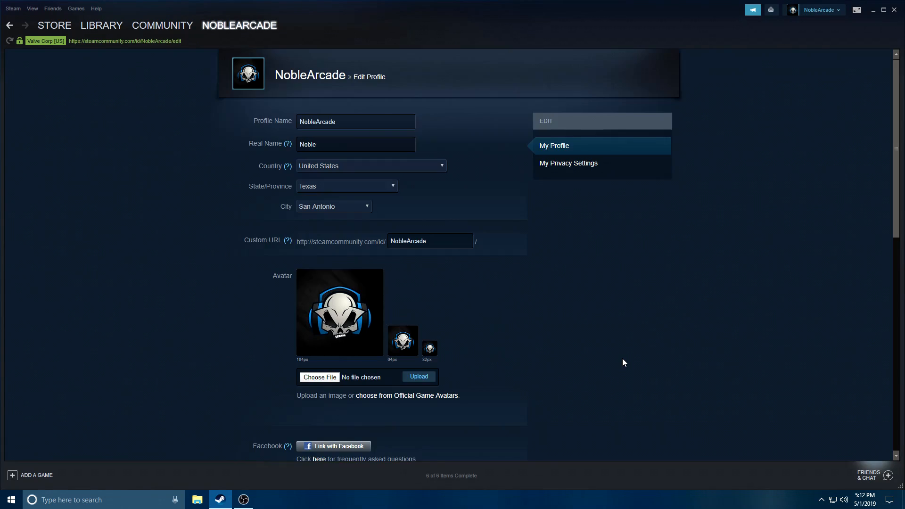
pyautogui.moveTo(281, 138)
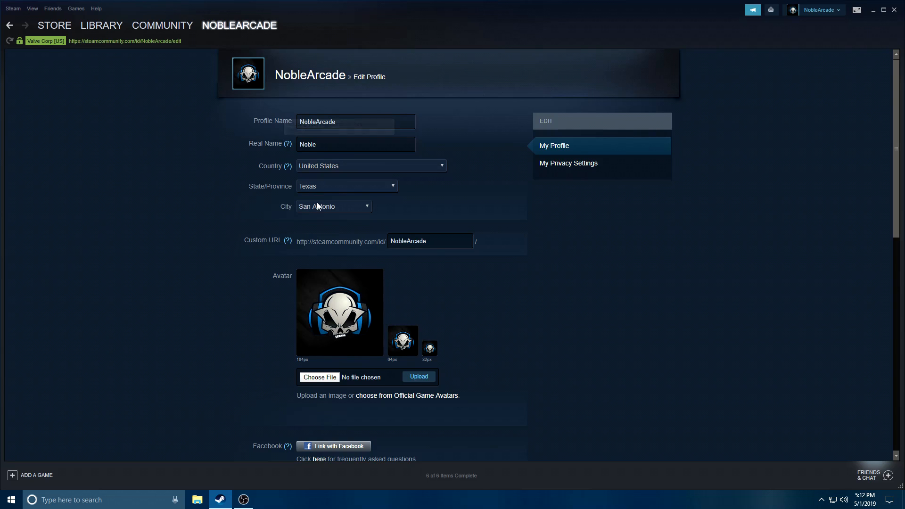
pyautogui.moveTo(266, 313)
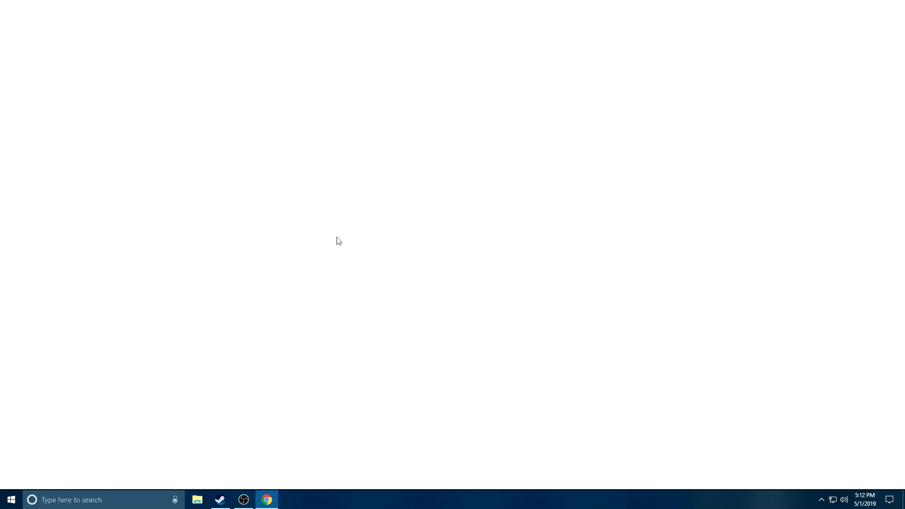
# - Paste steamcommunity.com/id/ into Chrome's address bar and append NobleArcade
pyautogui.click(219, 503)
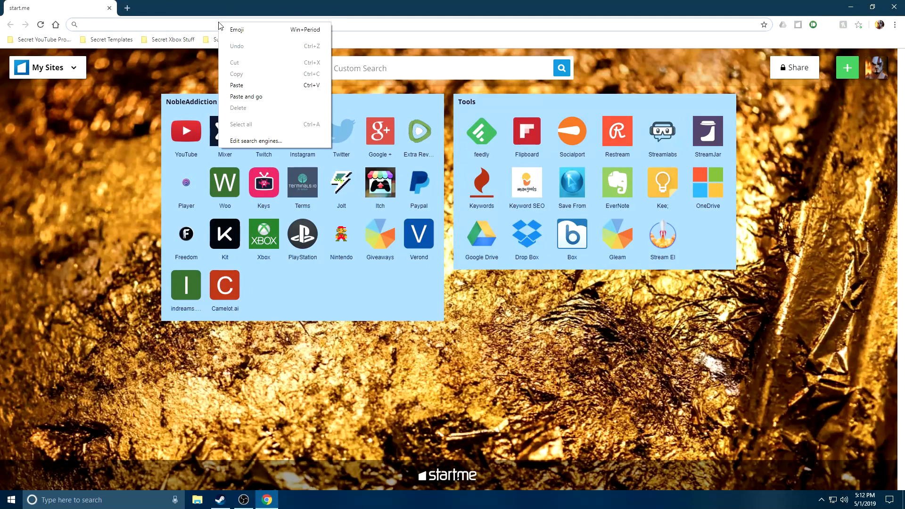
pyautogui.click(237, 85)
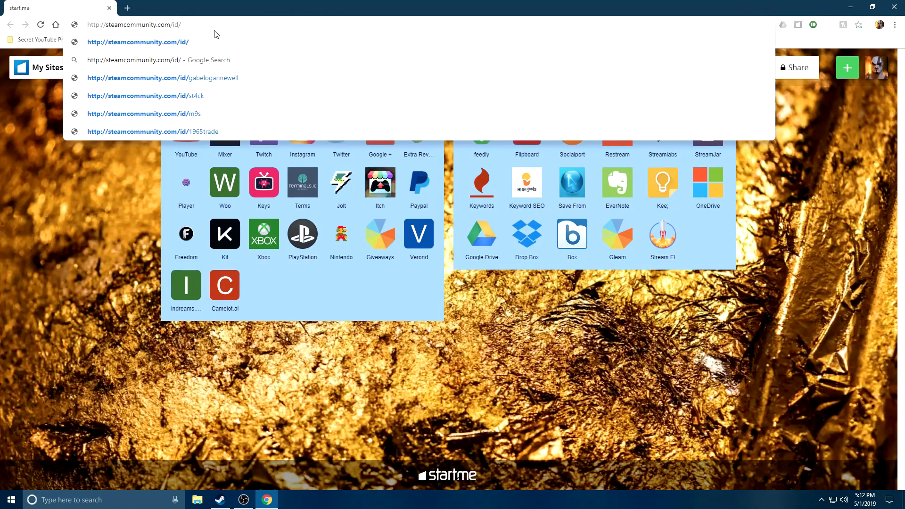
pyautogui.write('NobleArca')
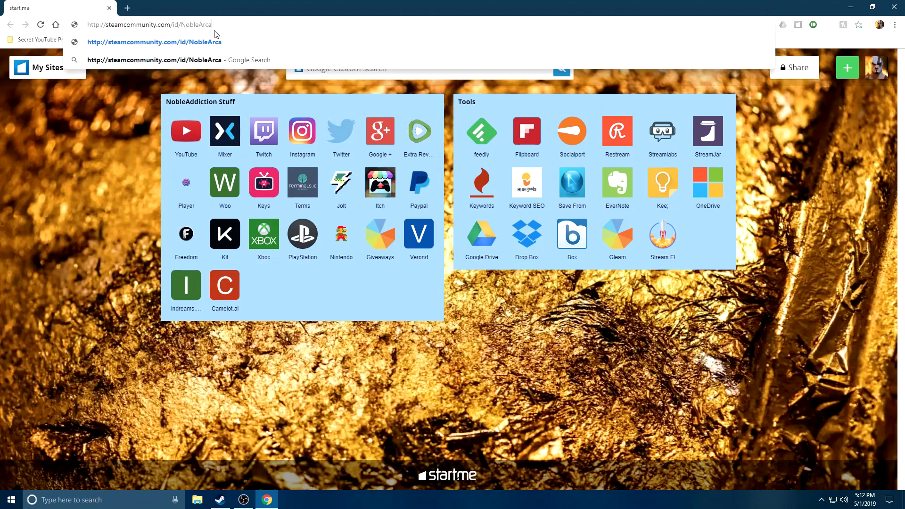